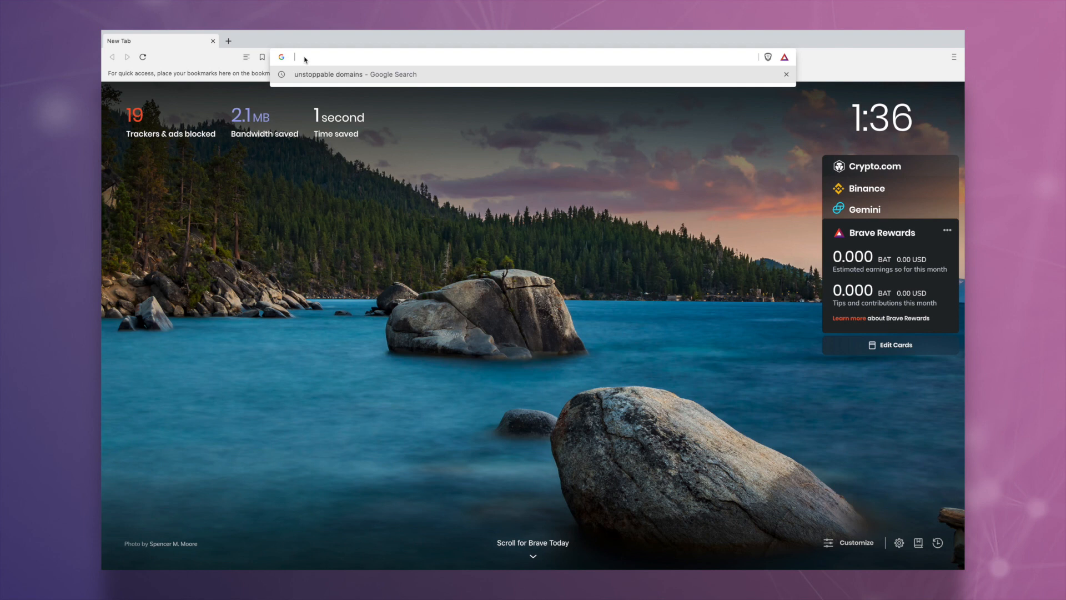
# Navigate to pomp.crypto, proceed using the Cloudflare server, and browse The Pomp Podcast site
pyautogui.write('pomp.cryp')
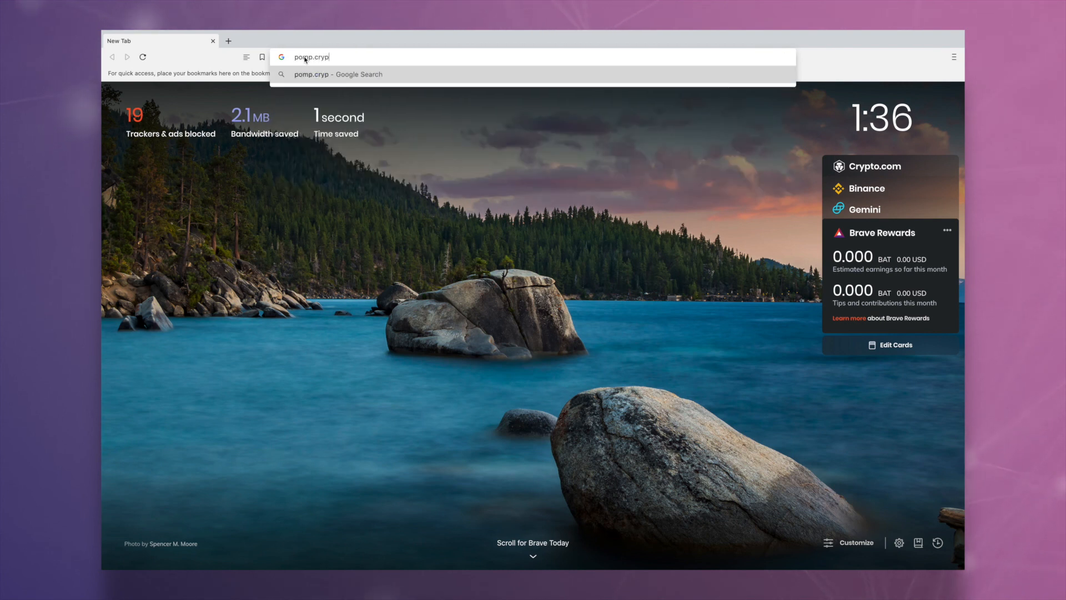
pyautogui.press('Enter')
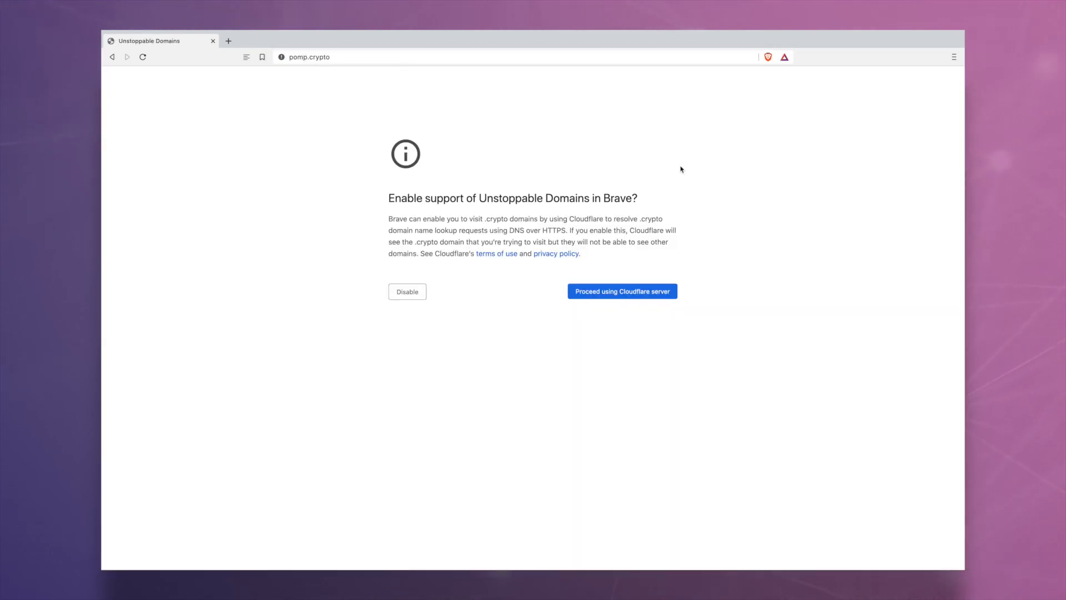
pyautogui.click(622, 291)
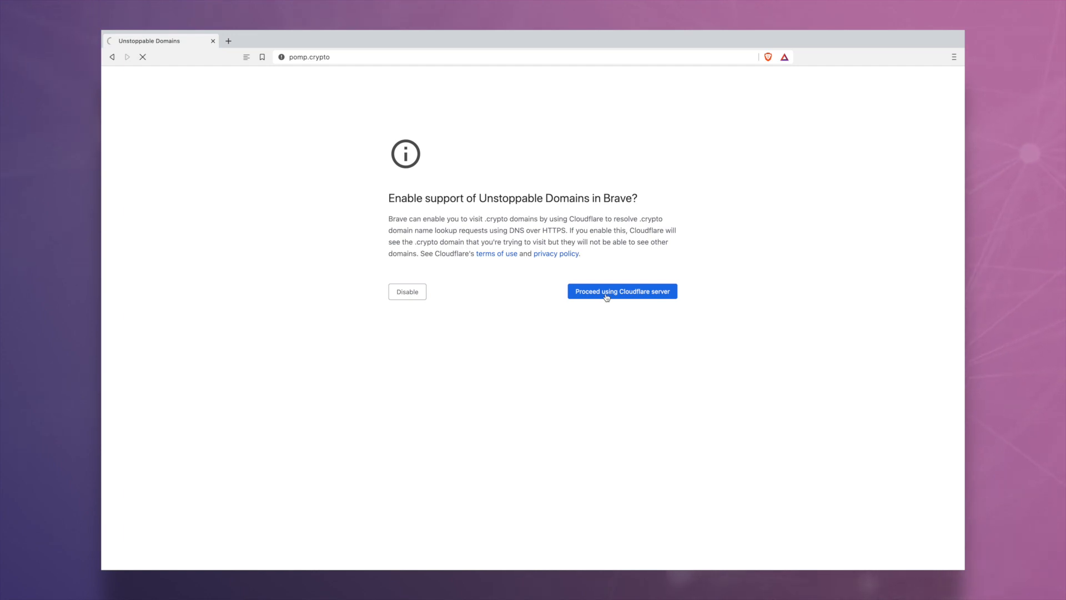
pyautogui.click(621, 291)
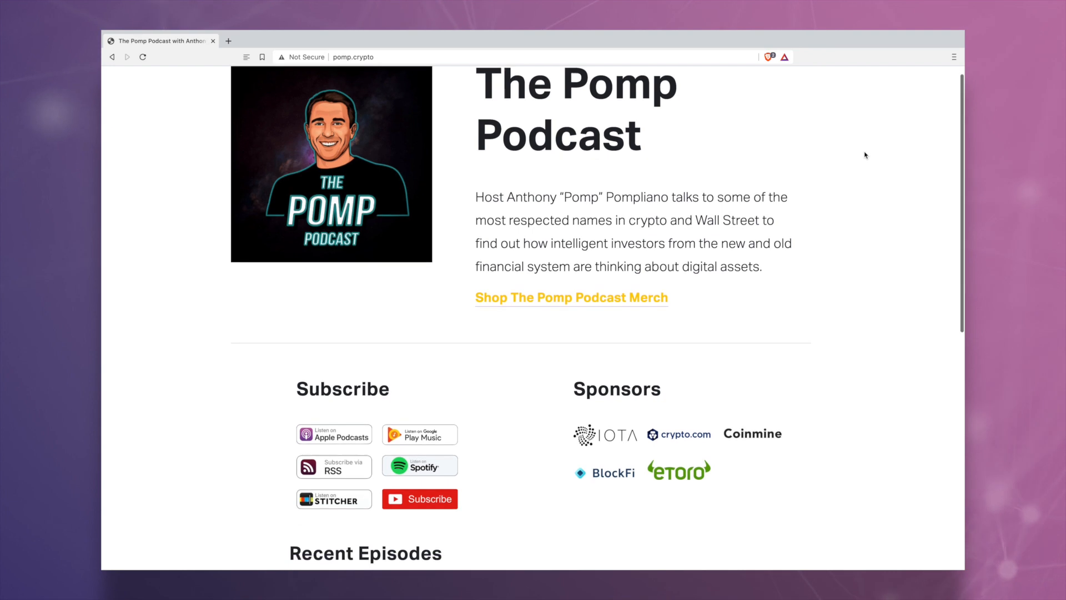
pyautogui.scroll(-3)
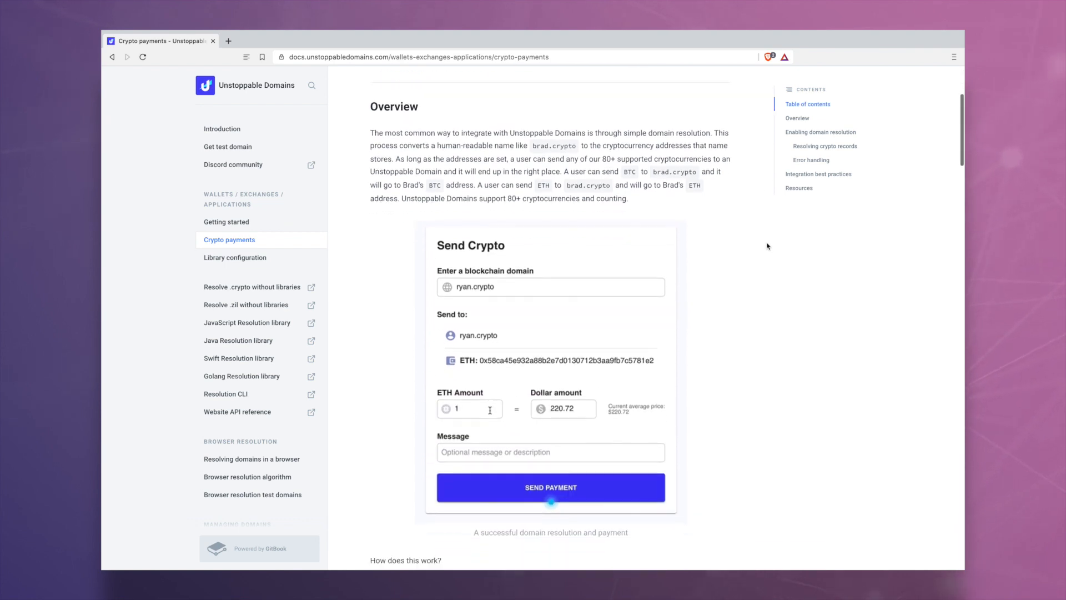
# Watch the Send Crypto demo where ryan.crypto resolves to an ETH address, then reach the Brave menu
pyautogui.click(550, 487)
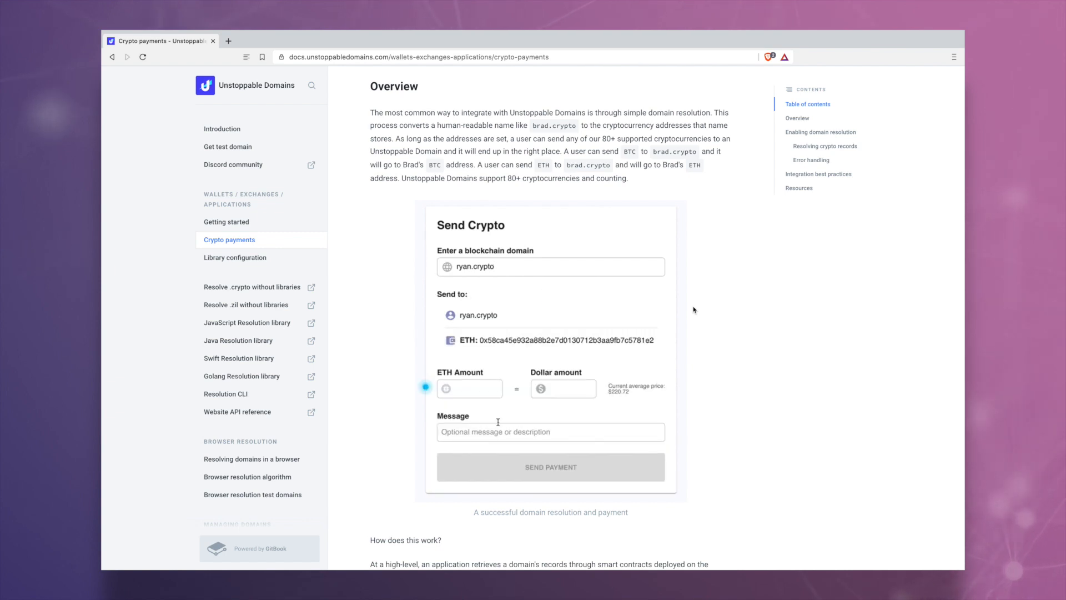
pyautogui.write('1')
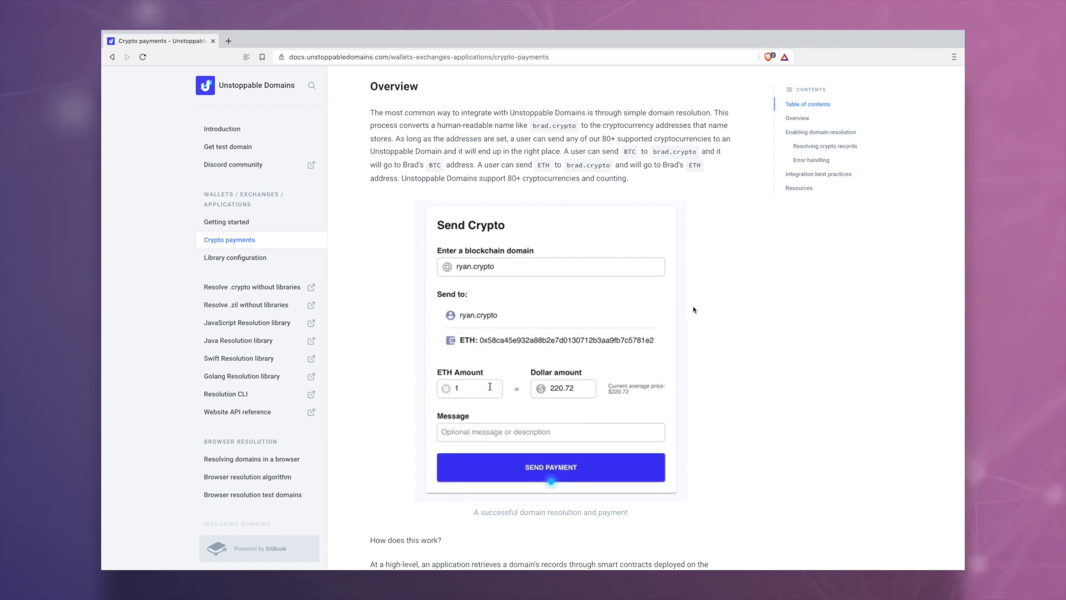
pyautogui.click(551, 467)
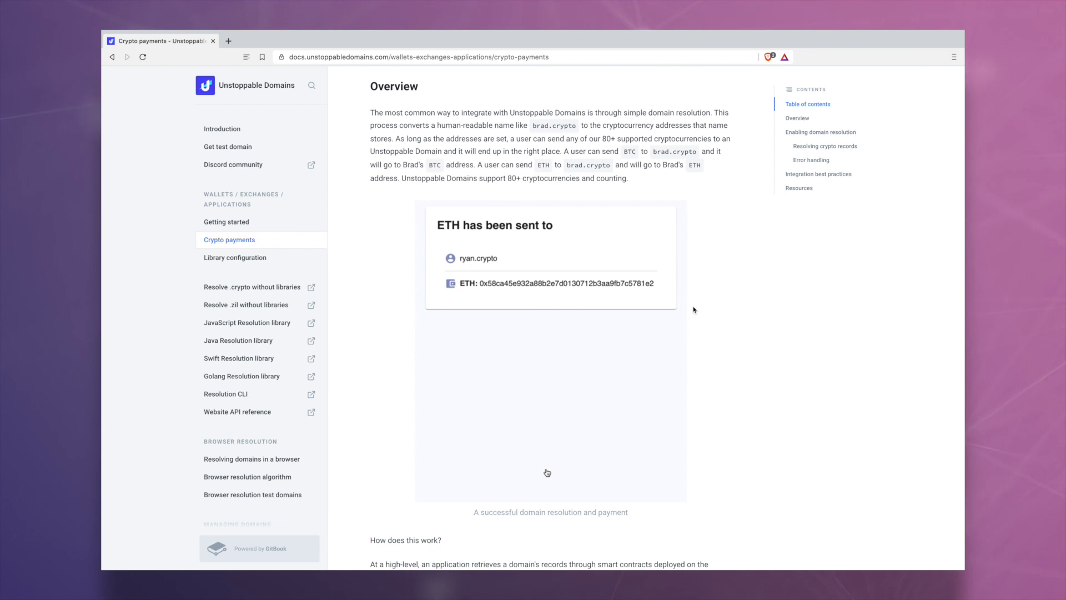
pyautogui.click(954, 57)
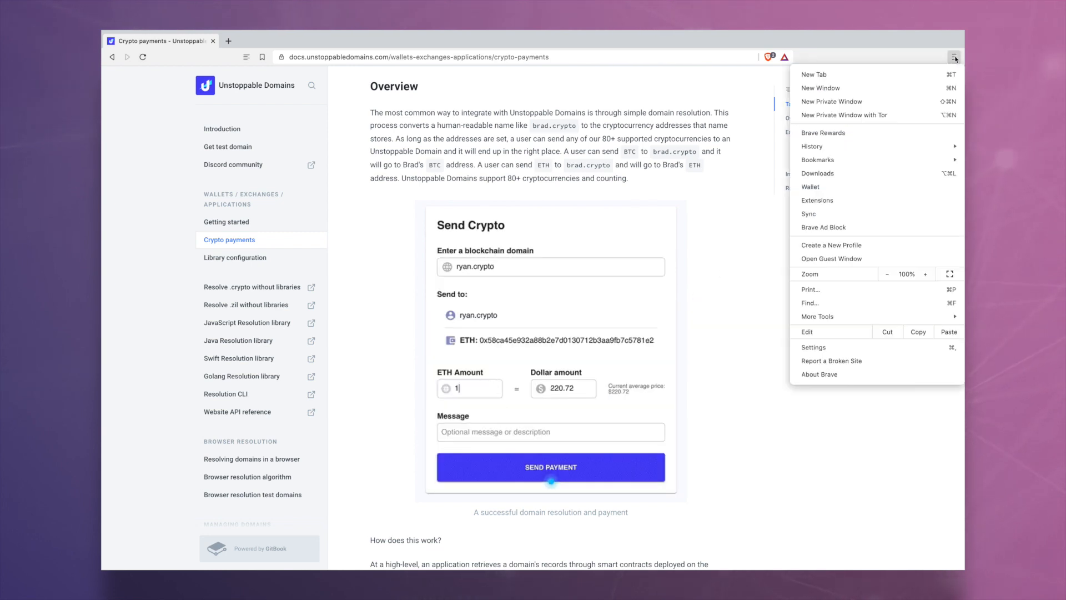
# Choose Settings from the Brave menu on the way to opening unstoppabledomains.com in a new tab
pyautogui.click(551, 467)
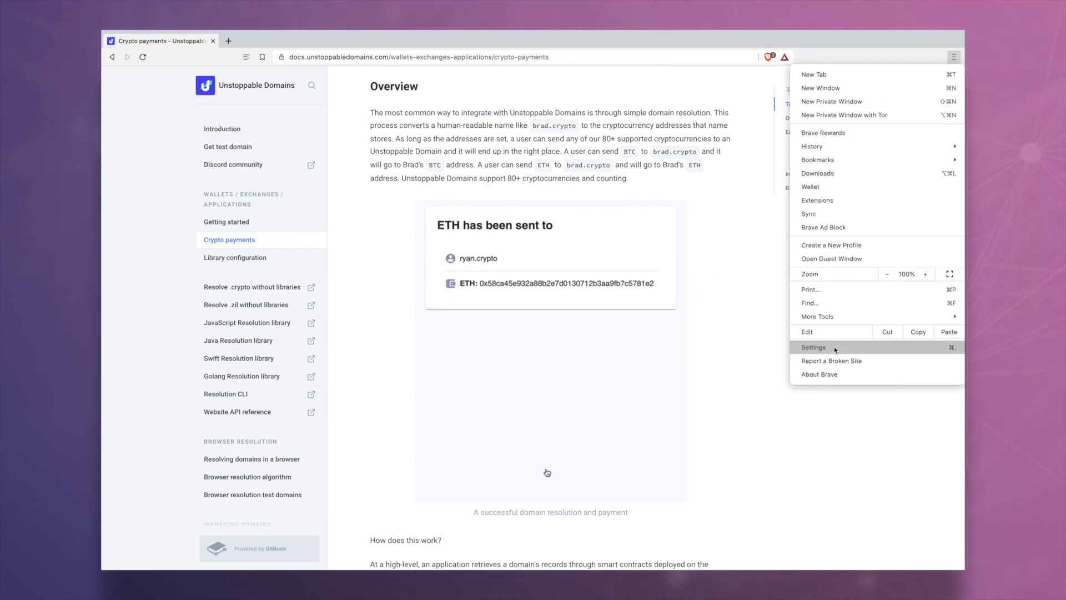
pyautogui.click(813, 348)
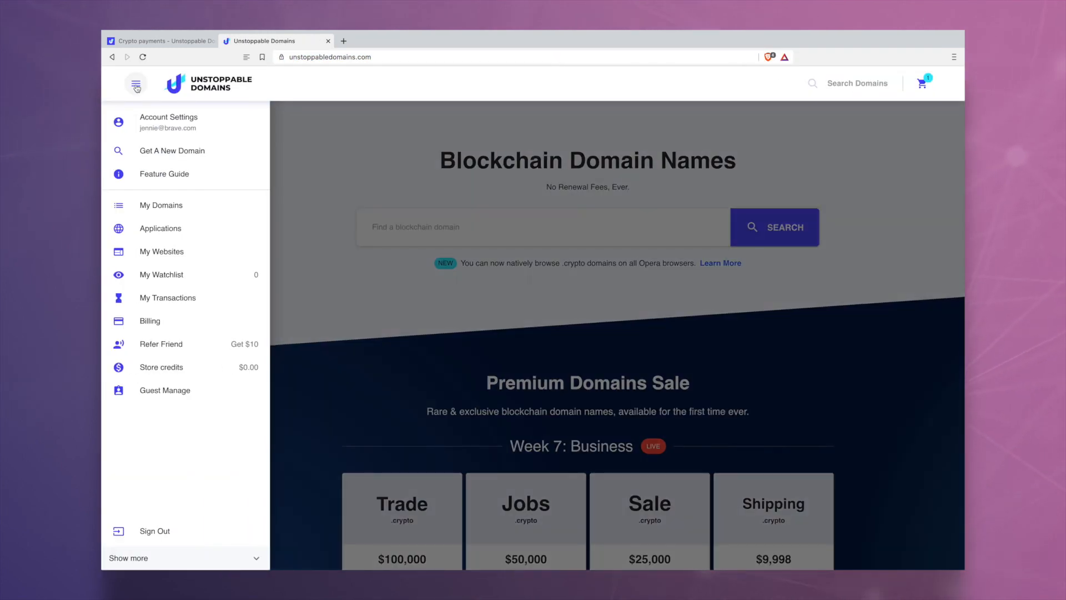
# View the NFT gallery page, then navigate to brad.crypto to load its Web3 NFT gallery
pyautogui.click(162, 251)
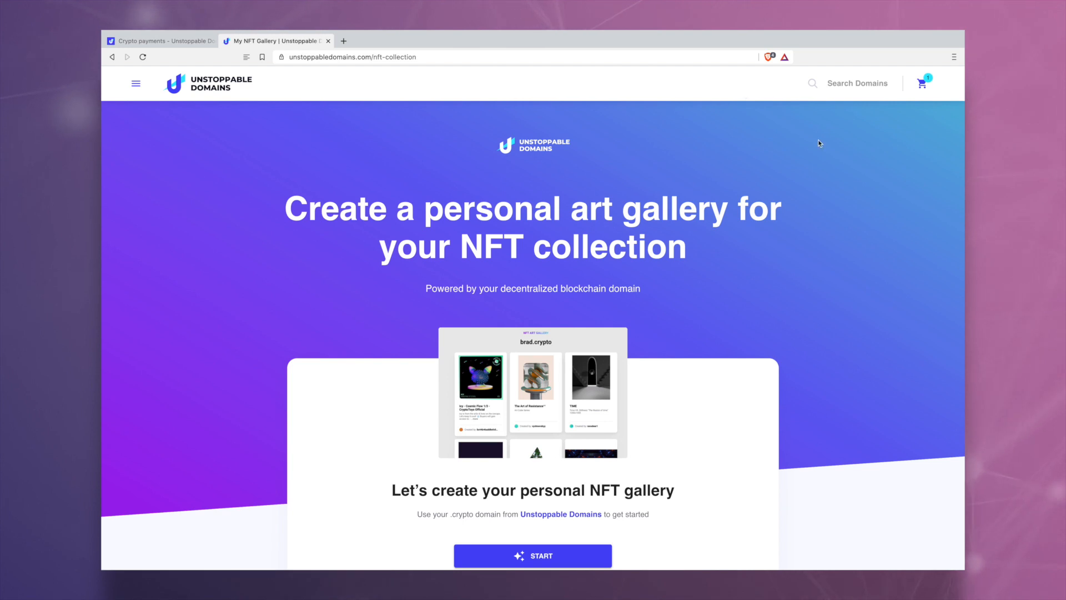
pyautogui.click(435, 57)
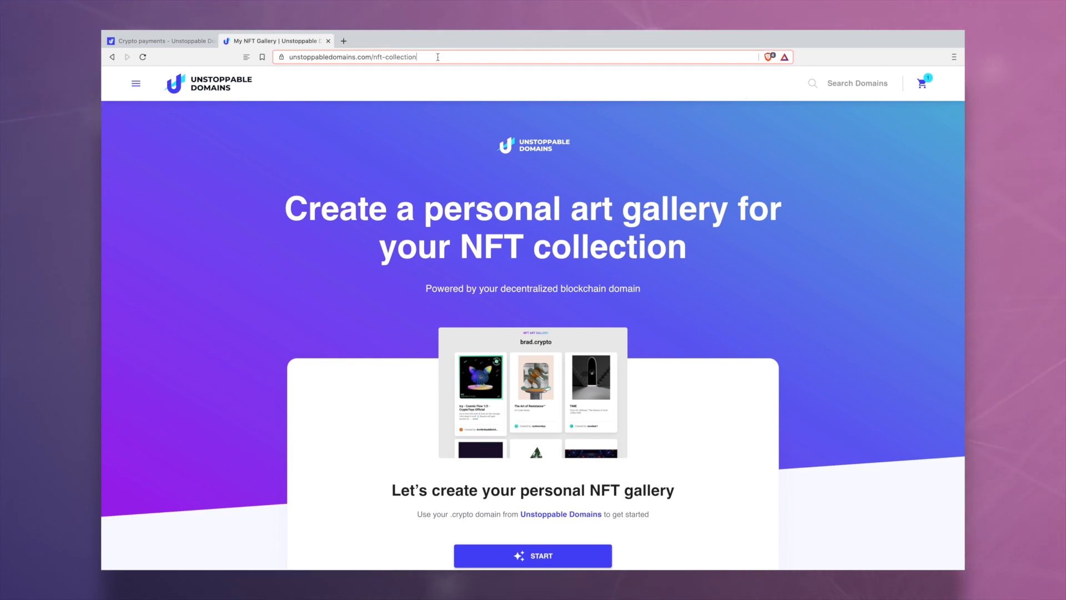
pyautogui.write('brad.crypto')
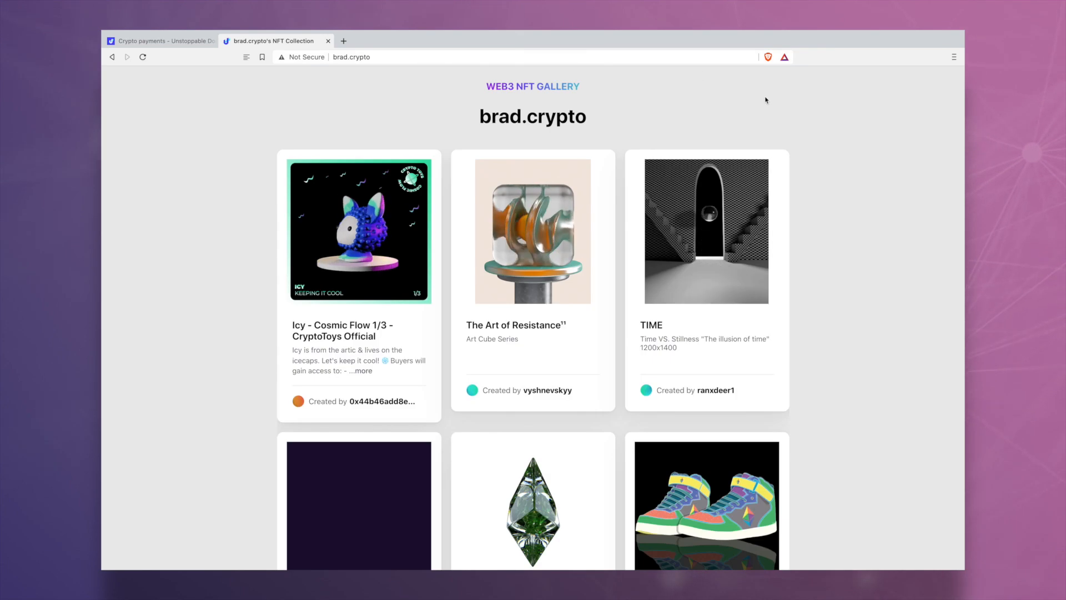
pyautogui.moveTo(848, 172)
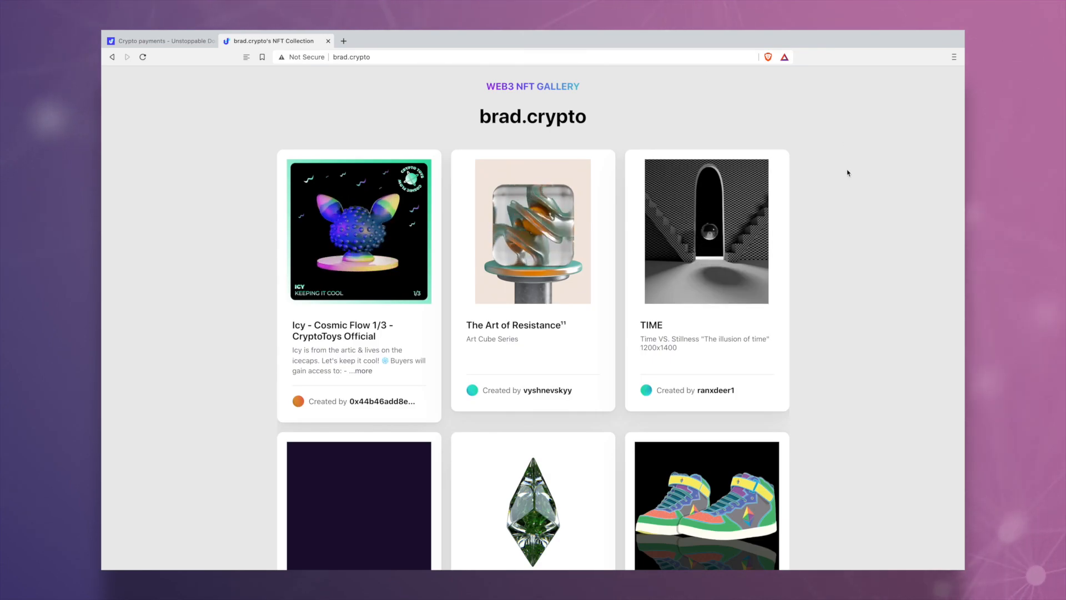
pyautogui.scroll(-3)
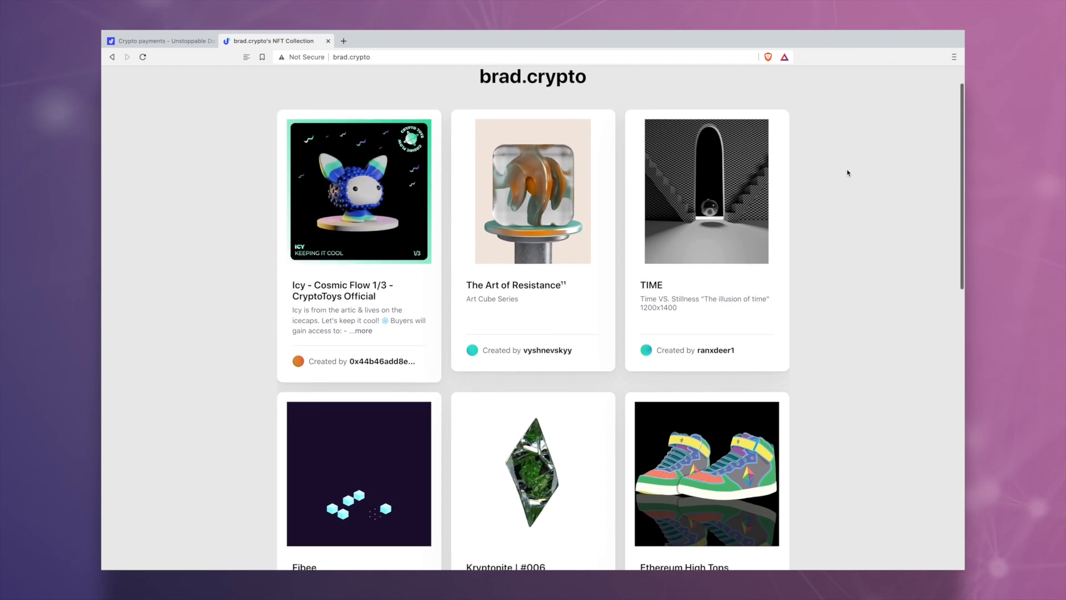
pyautogui.scroll(-3)
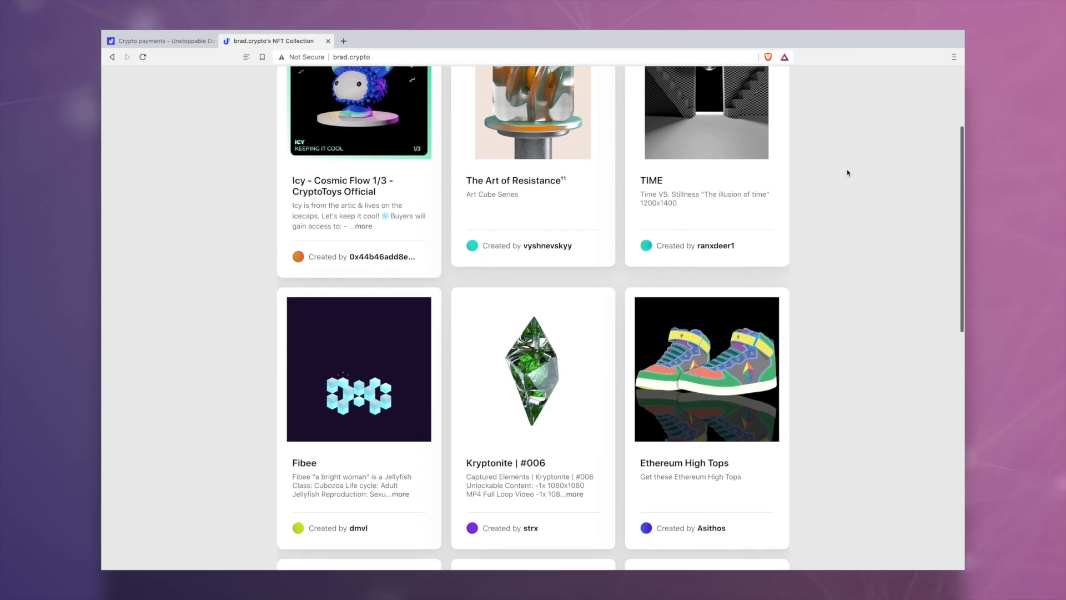